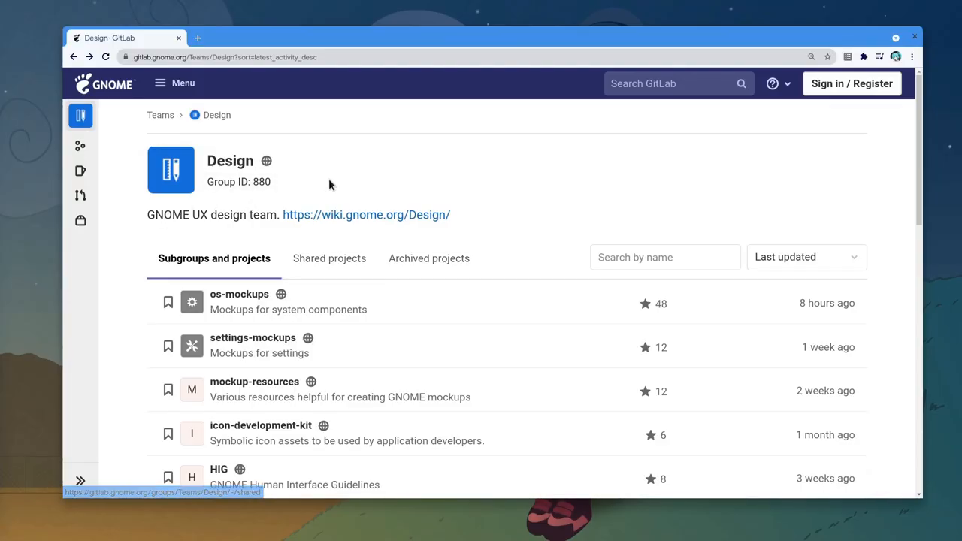
mouse_move(224, 169)
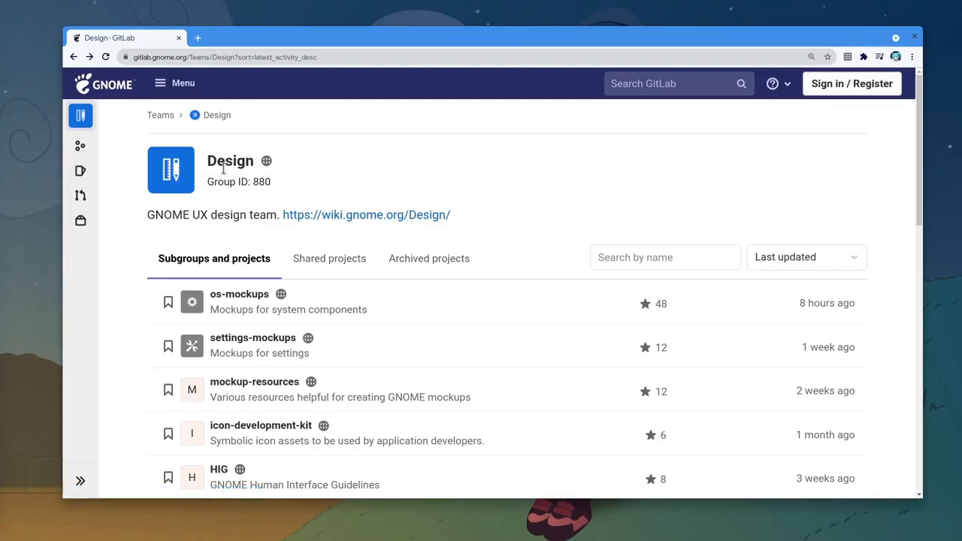
Select the Design group title and open the os-mockups project from its list.
double_click(230, 160)
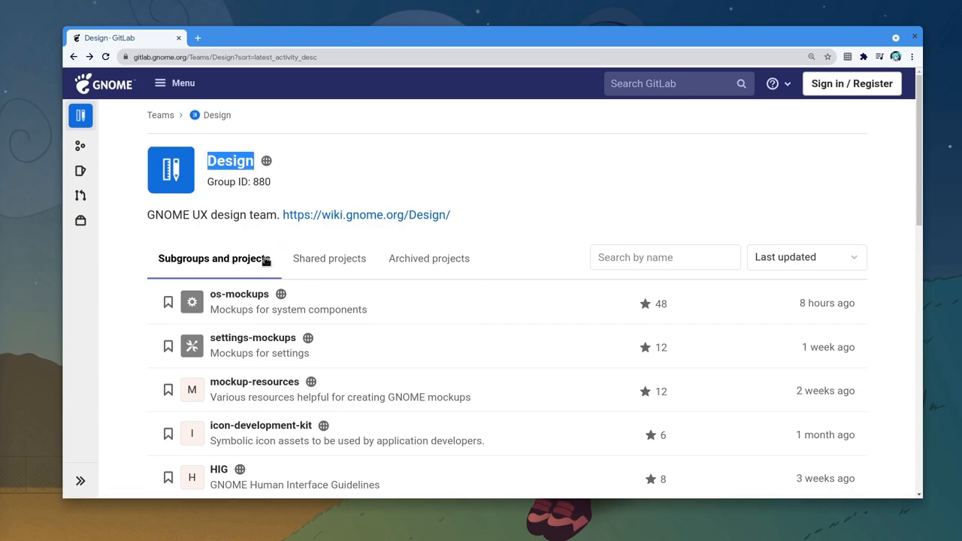
mouse_move(239, 293)
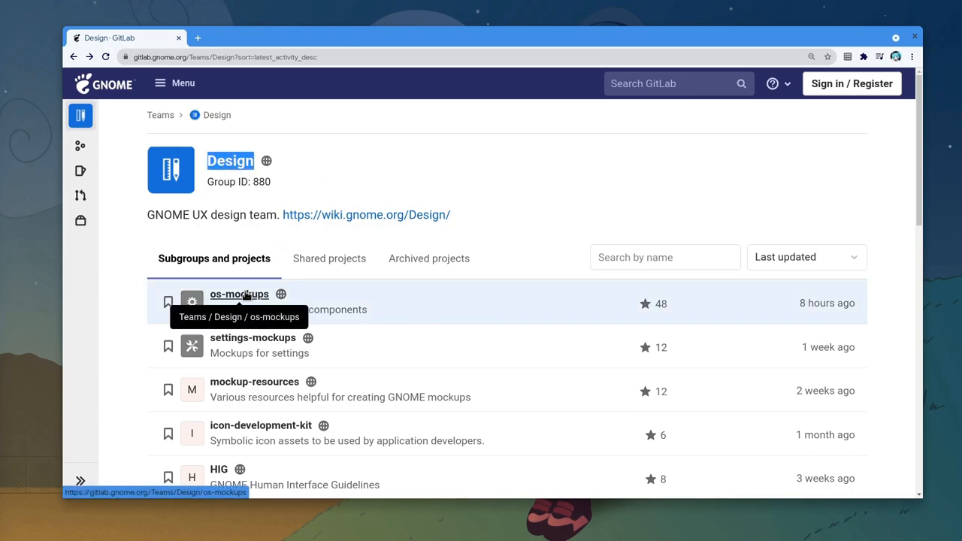
left_click(239, 294)
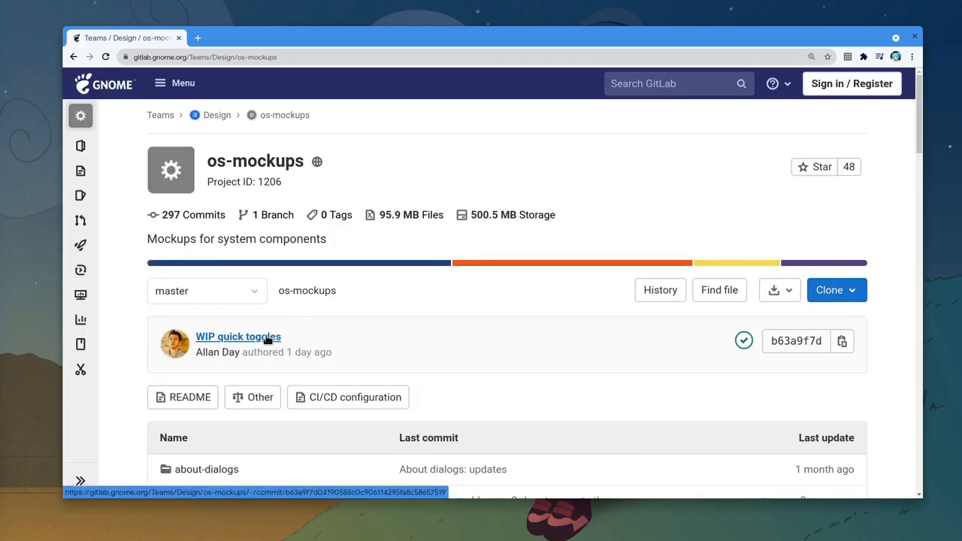
Open the 'WIP quick toggles' commit and scroll to the quick-toggles-3.png mockup diff.
left_click(239, 336)
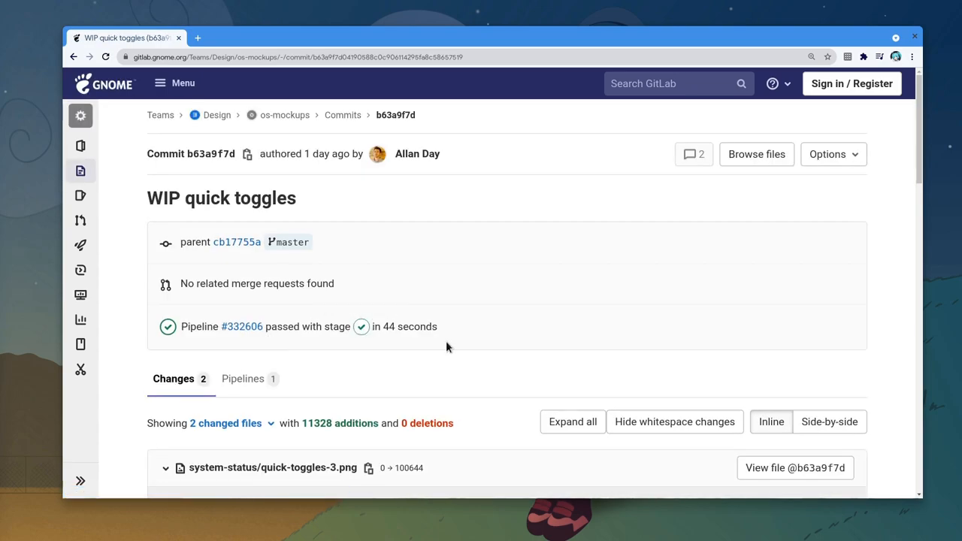
scroll("down", 3)
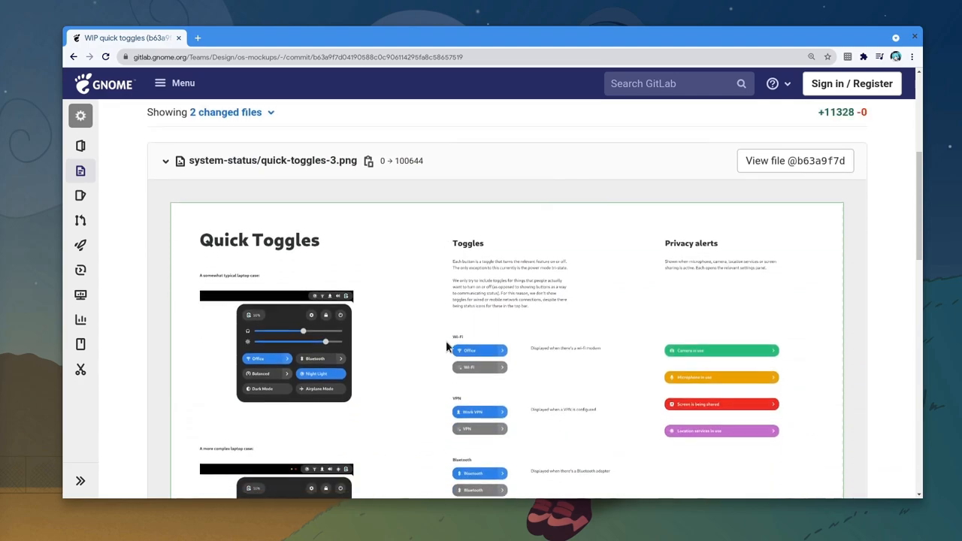
scroll("up", 3)
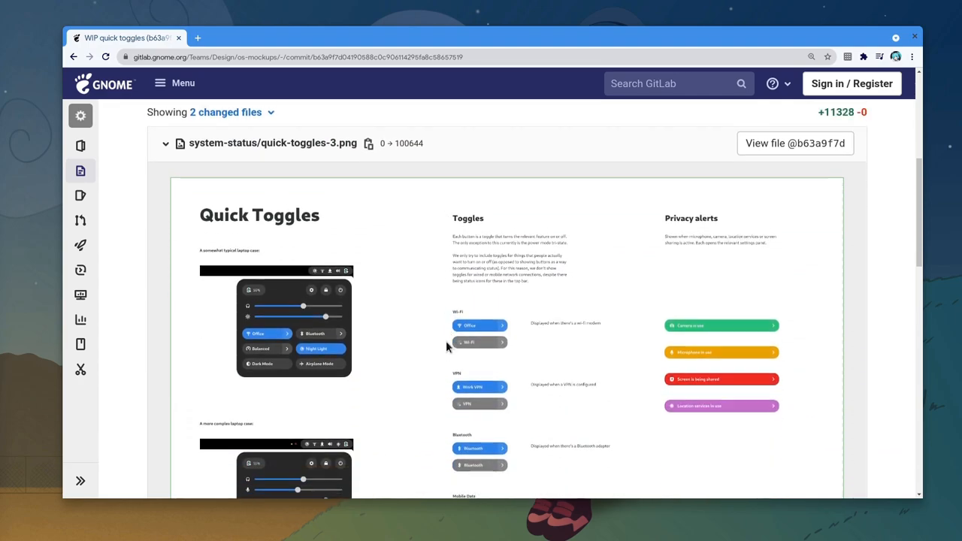
scroll("down", 3)
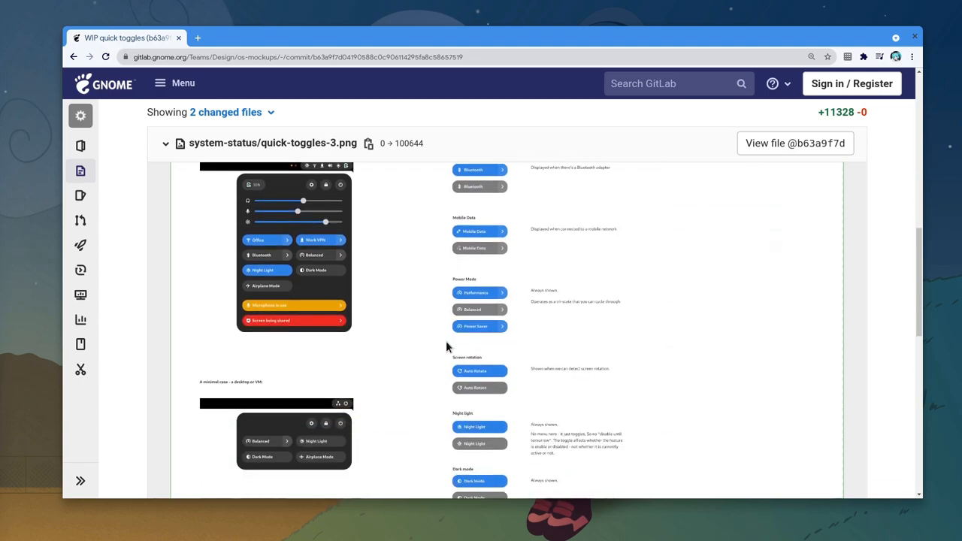
scroll("down", 3)
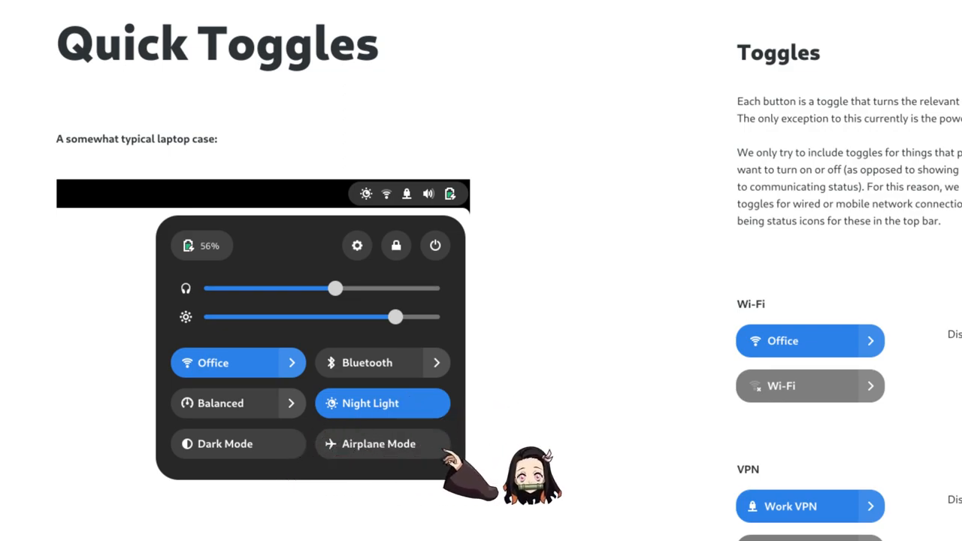
scroll("down", 3)
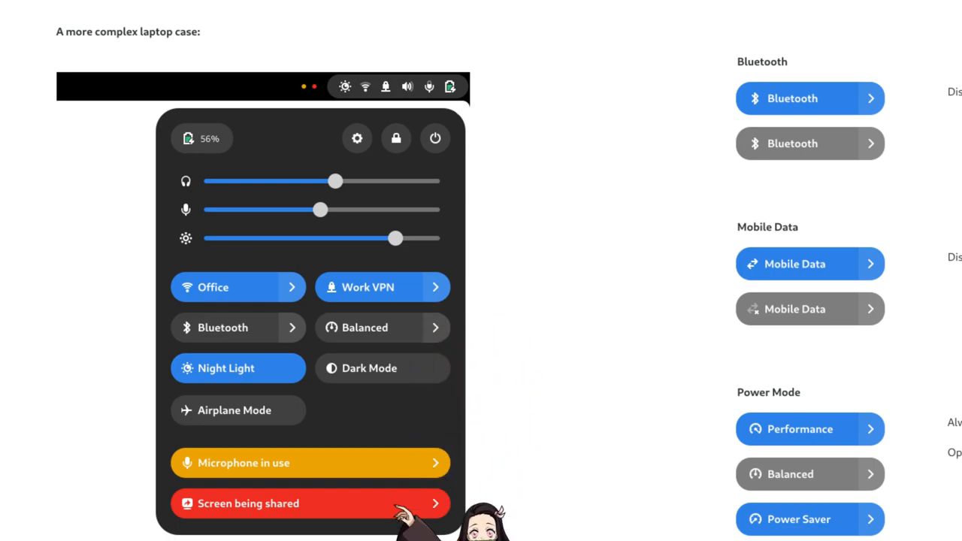
scroll("down", 3)
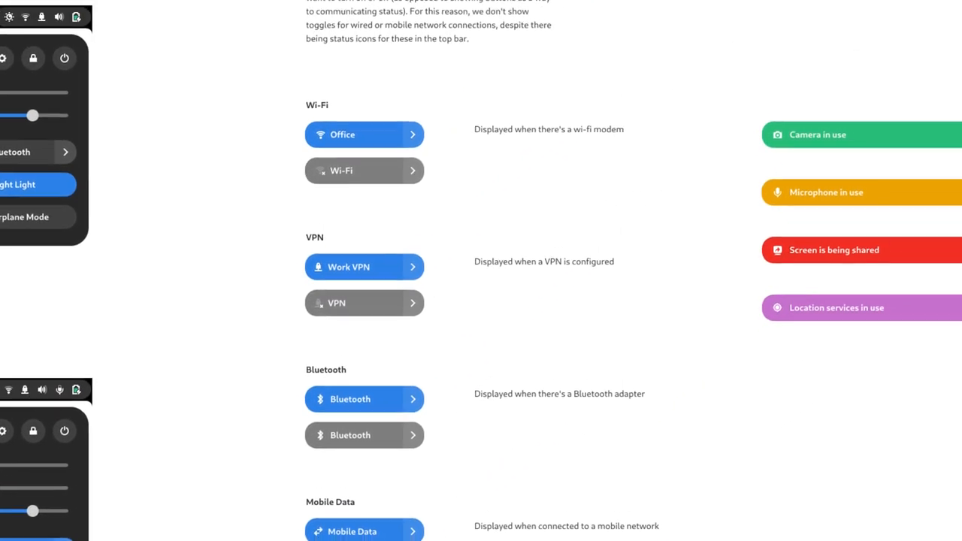
scroll("up", 3)
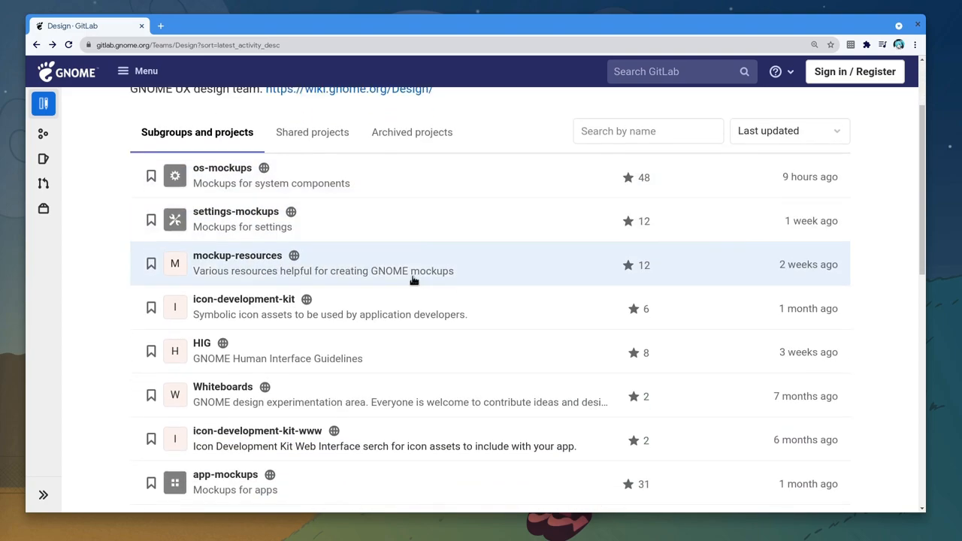
Go to Whiteboards issues and open issue #20, 'Initial Setup Headerbarless Thing'.
left_click(222, 386)
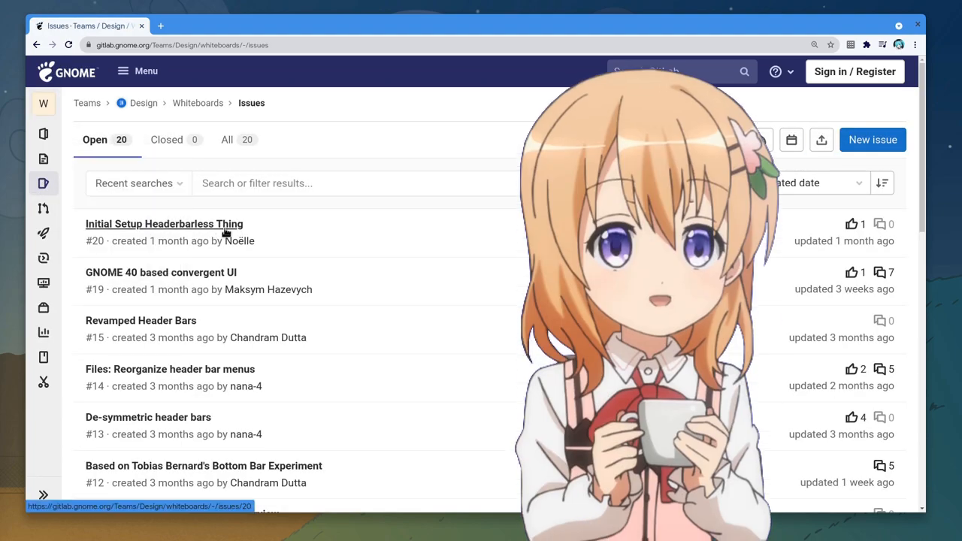
left_click(164, 224)
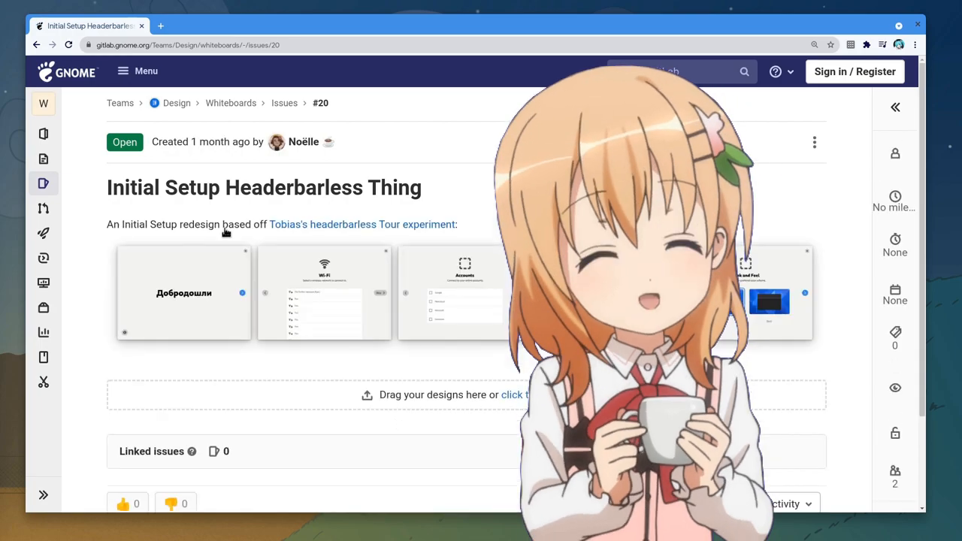